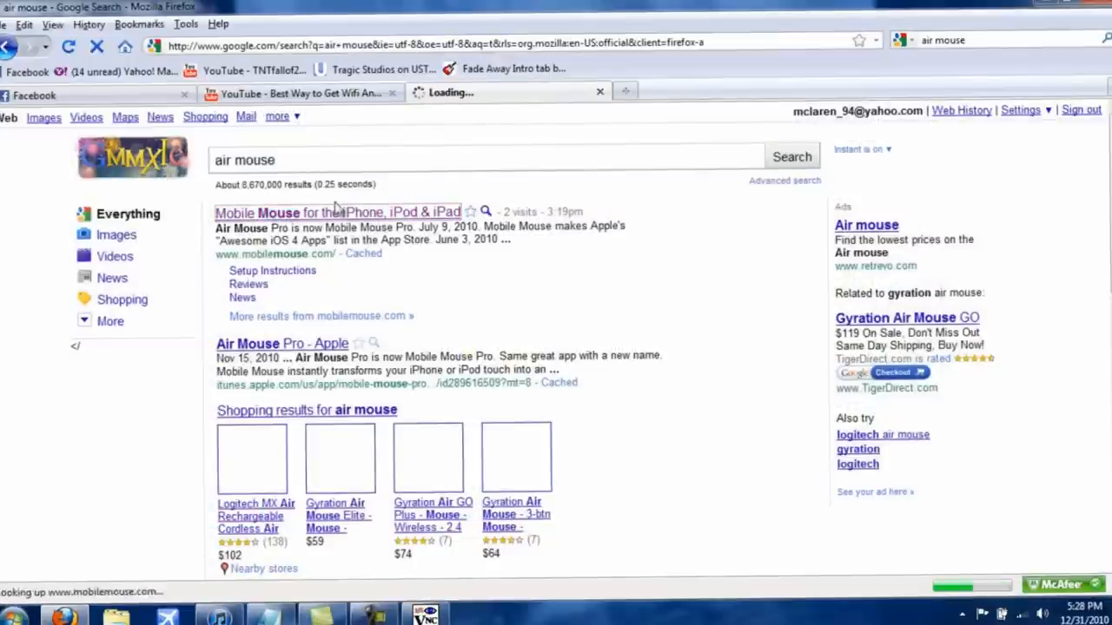
- Open the 'Mobile Mouse for the iPhone, iPod & iPad' site from the air mouse results
{"action": "left_click", "coordinate": [337, 212]}
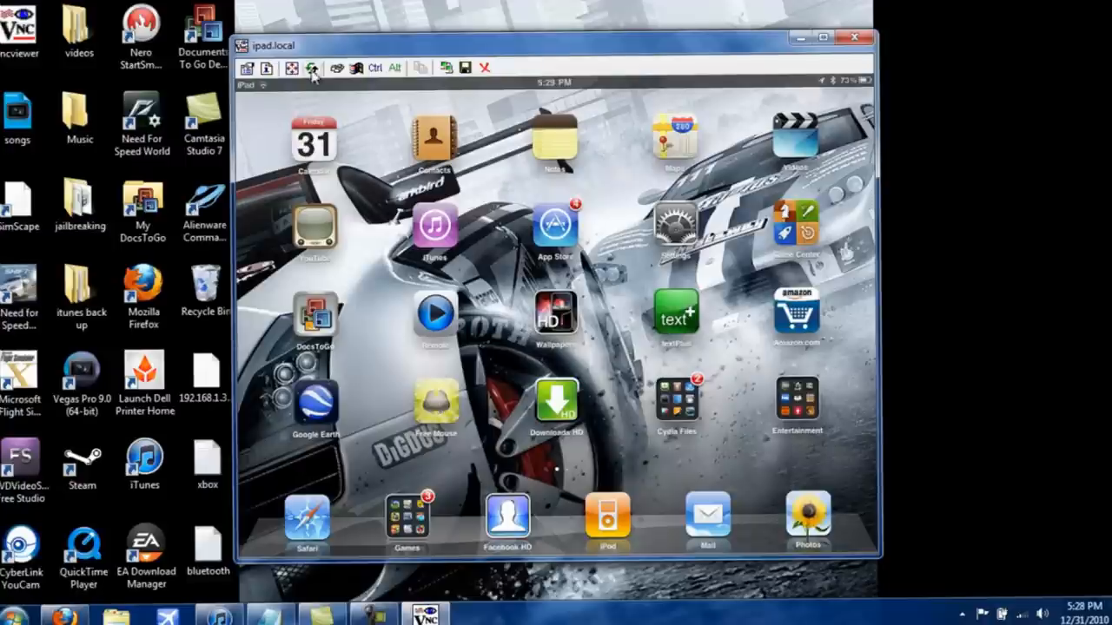
{"action": "mouse_move", "coordinate": [313, 68]}
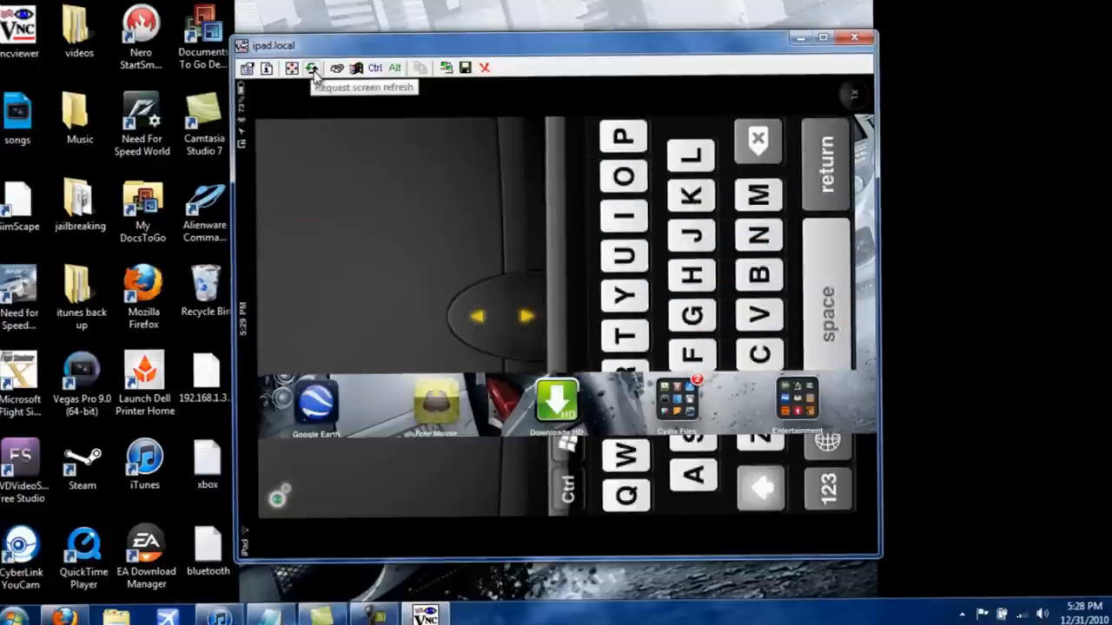
- Refresh the VNC Viewer screen so the iPad's Air Mouse trackpad and keyboard redraw cleanly
{"action": "left_click", "coordinate": [313, 68]}
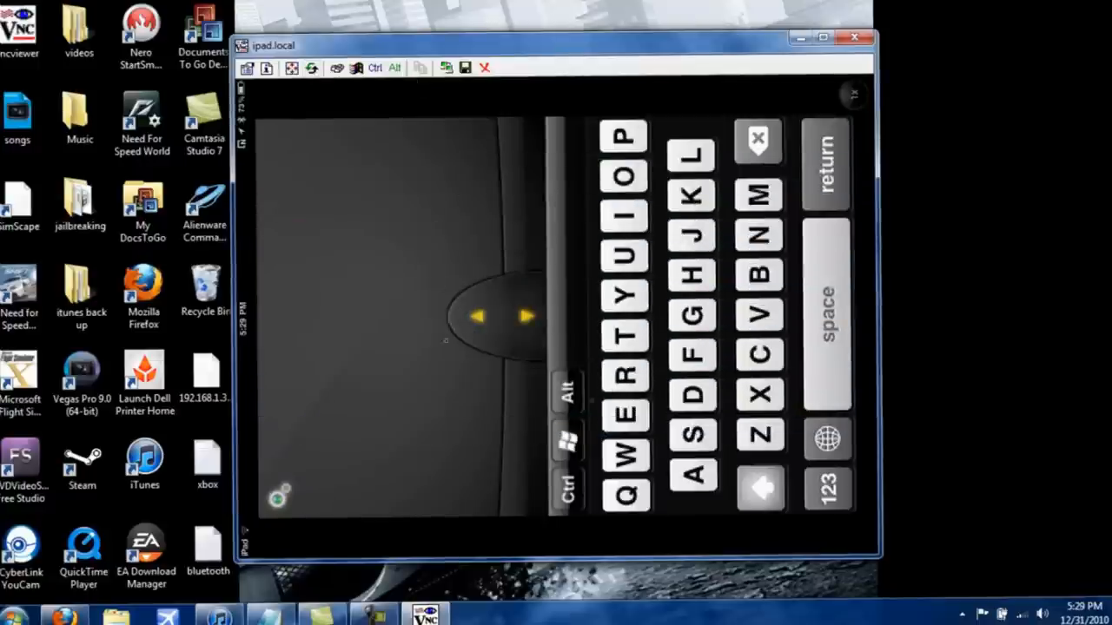
{"action": "mouse_move", "coordinate": [587, 71]}
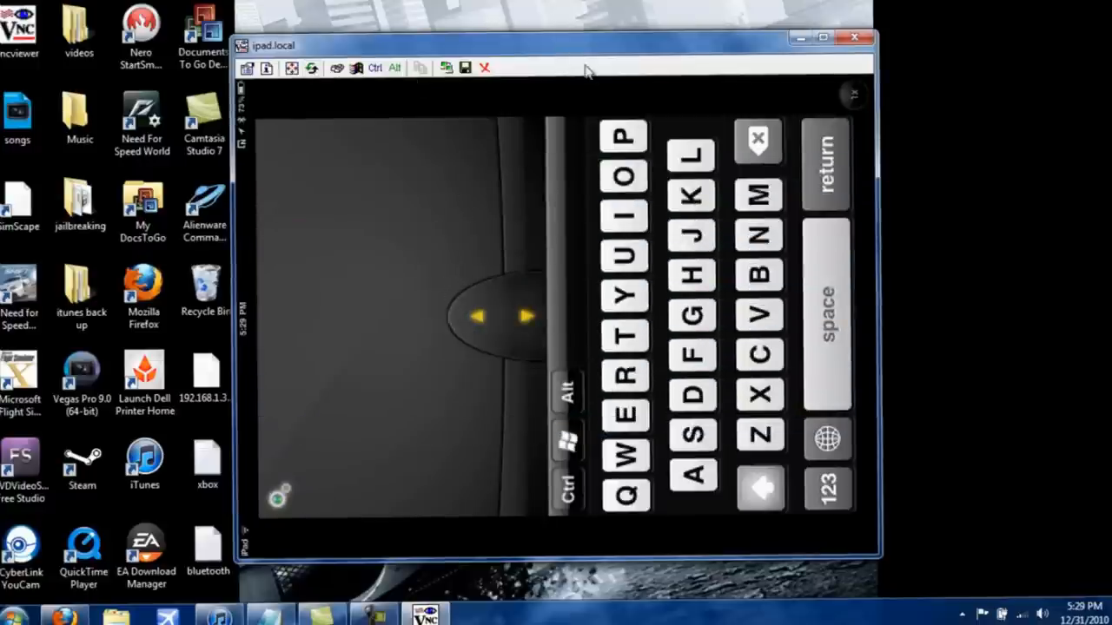